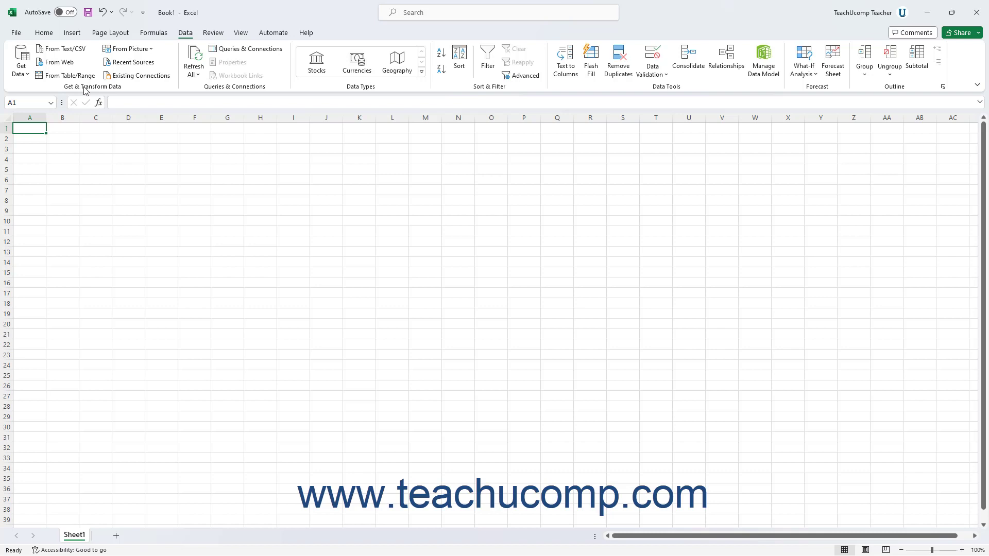
mouse_move(16, 35)
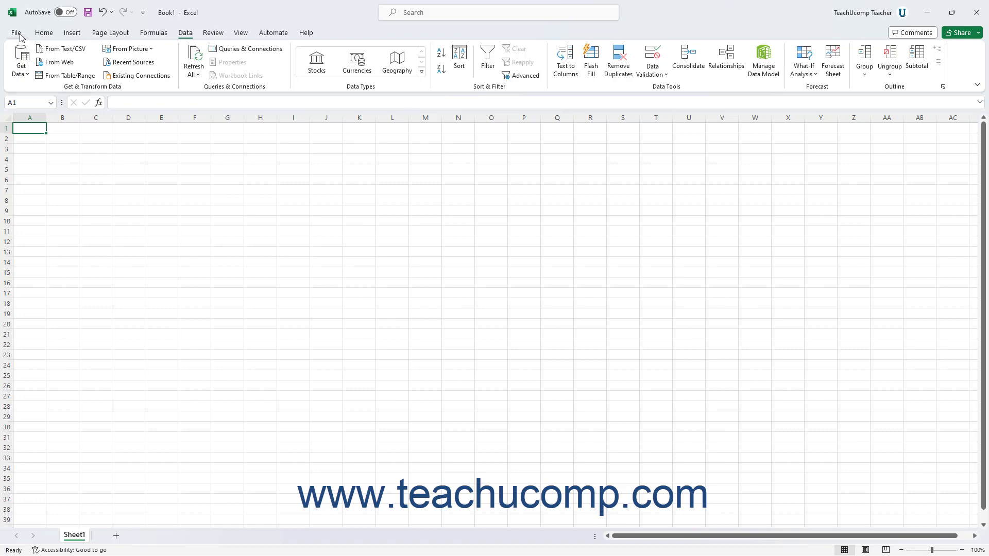
Go to the File backstage view to reach Excel Options
click(17, 32)
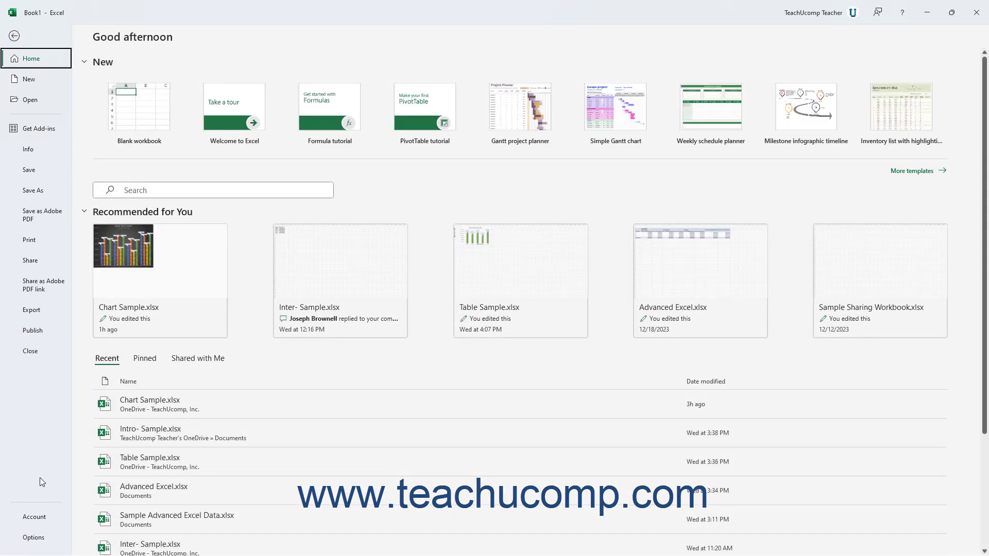
mouse_move(44, 542)
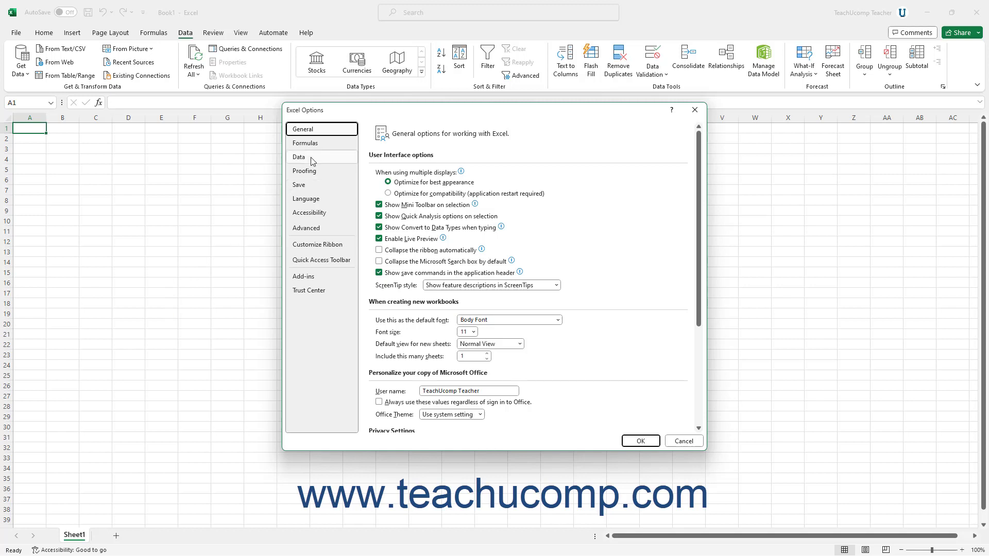
Under Data options, enable the From Access (Legacy) import wizard and confirm with OK
click(298, 156)
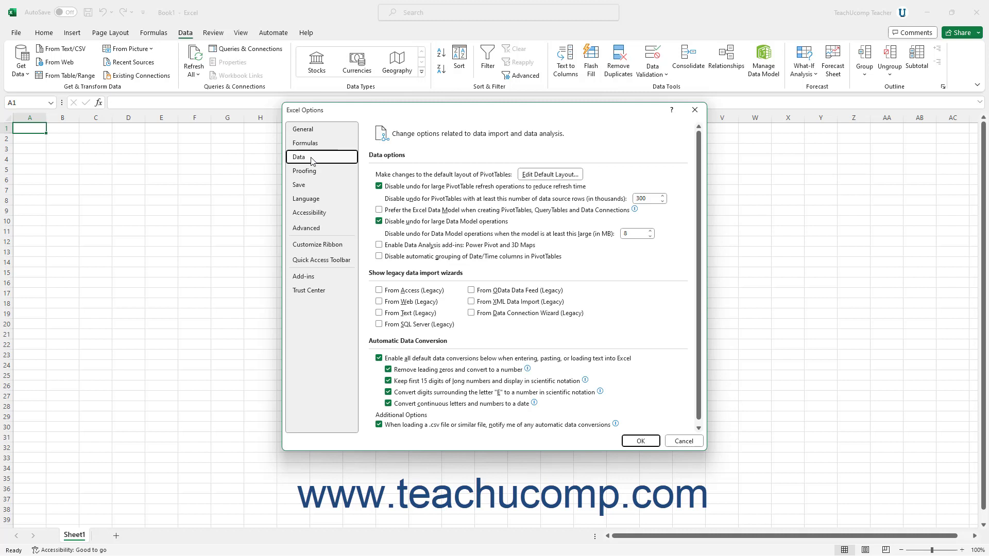
mouse_move(314, 165)
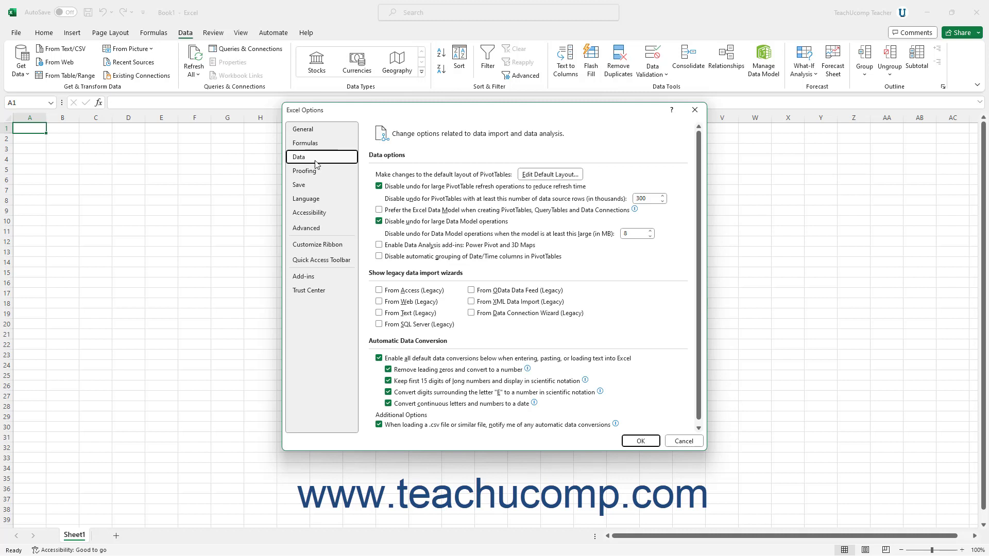
mouse_move(408, 279)
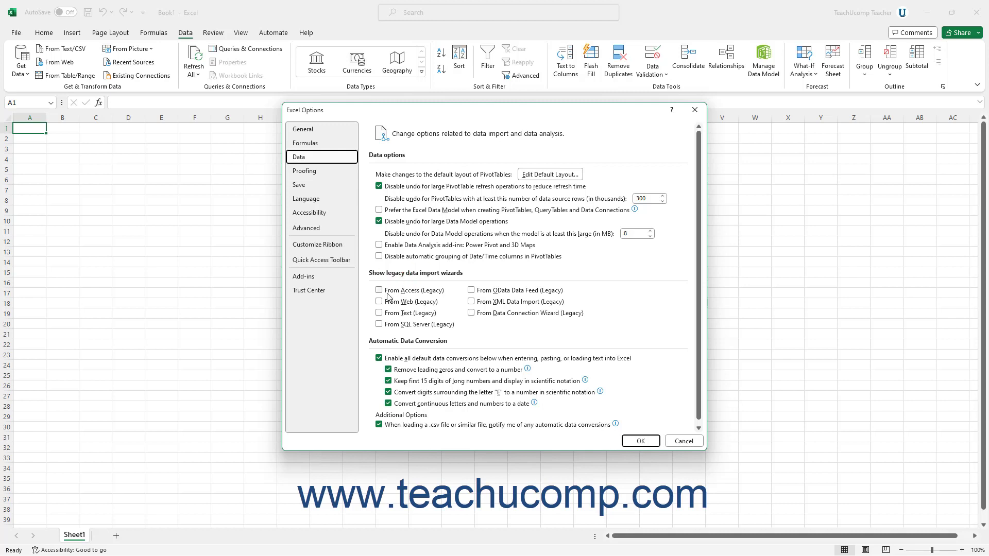
click(379, 290)
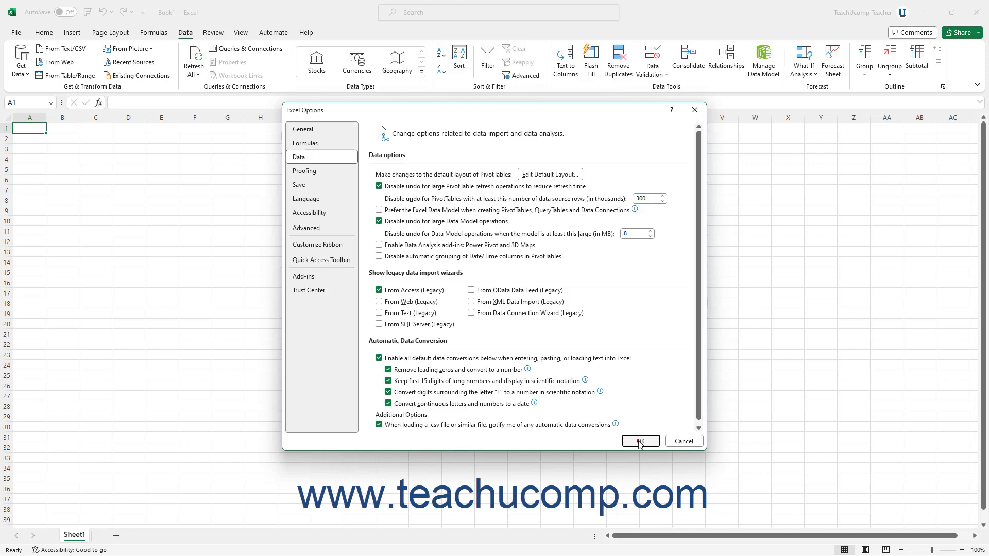
click(639, 440)
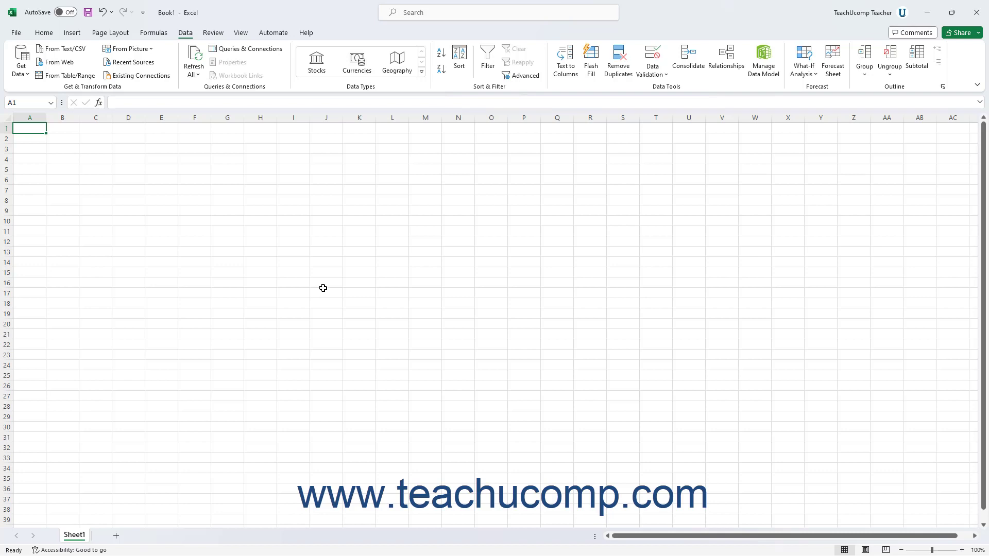
mouse_move(185, 33)
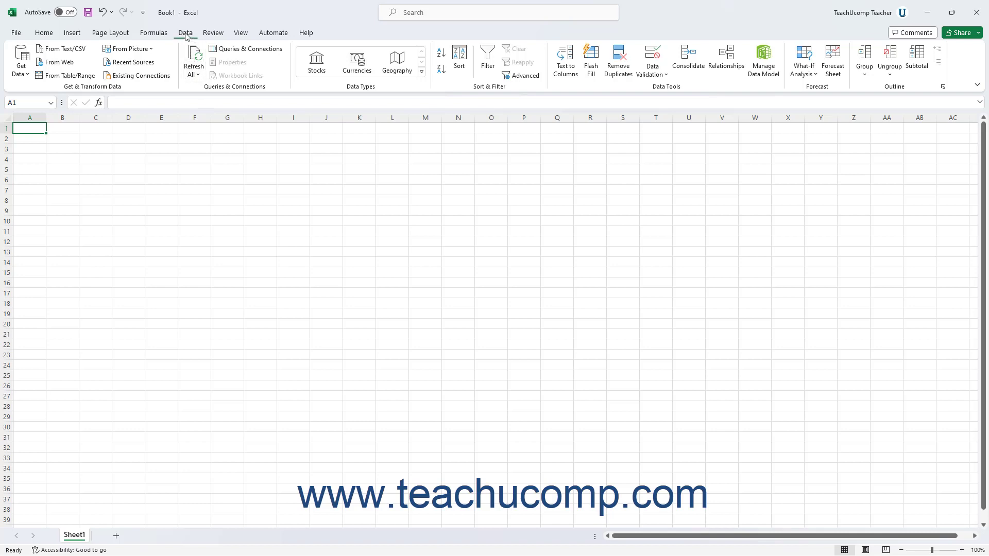
mouse_move(25, 76)
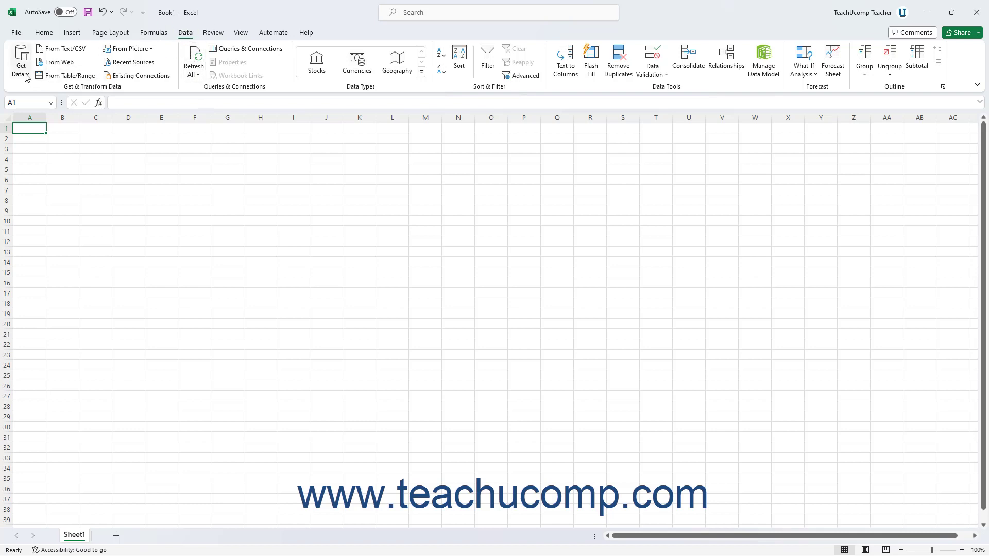
mouse_move(21, 61)
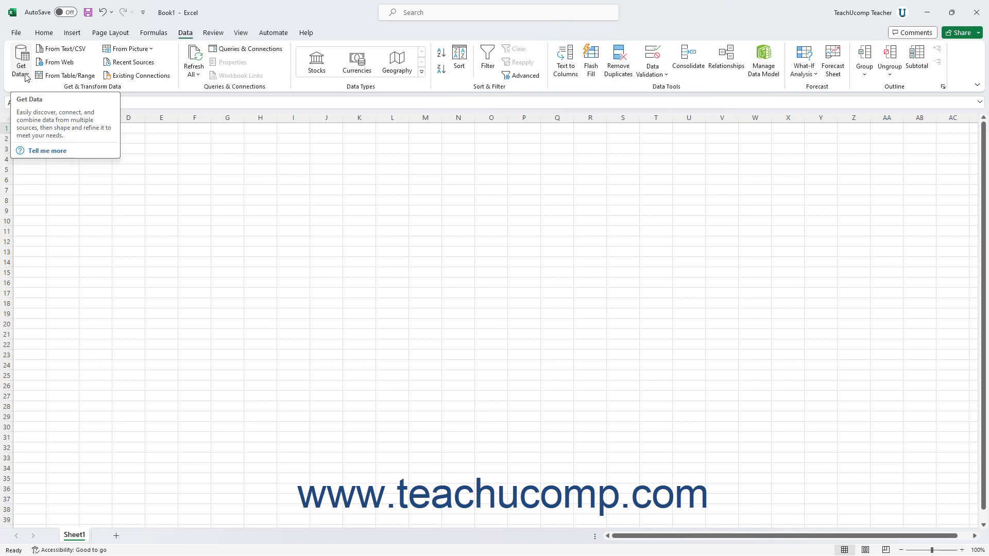
Start the legacy From Access wizard via Get Data and load xtreme.mdb from Documents
click(20, 59)
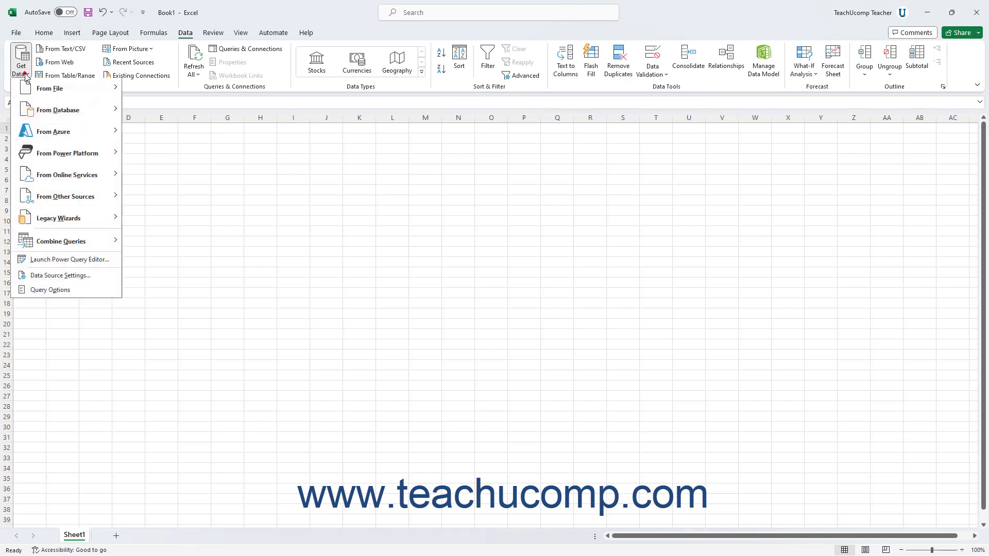
mouse_move(58, 111)
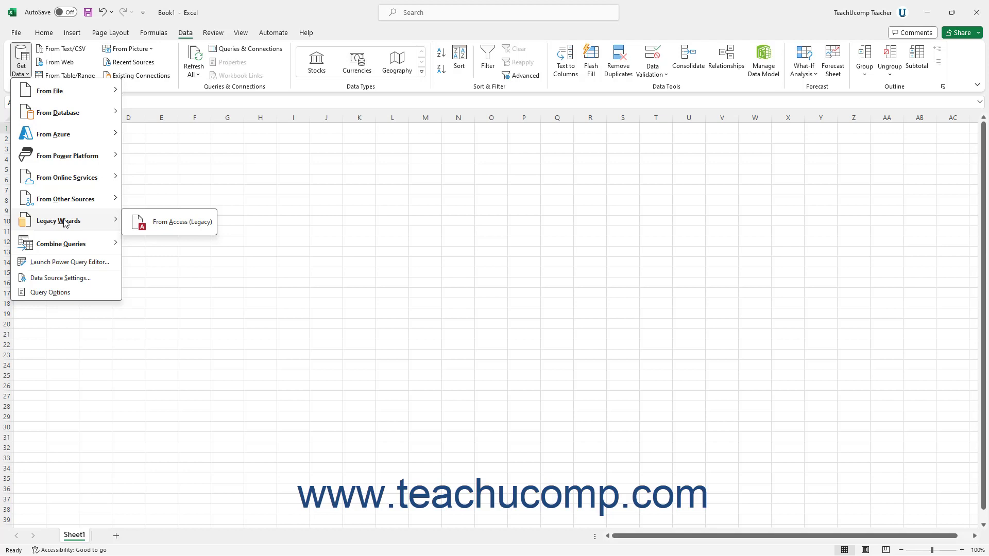
mouse_move(154, 227)
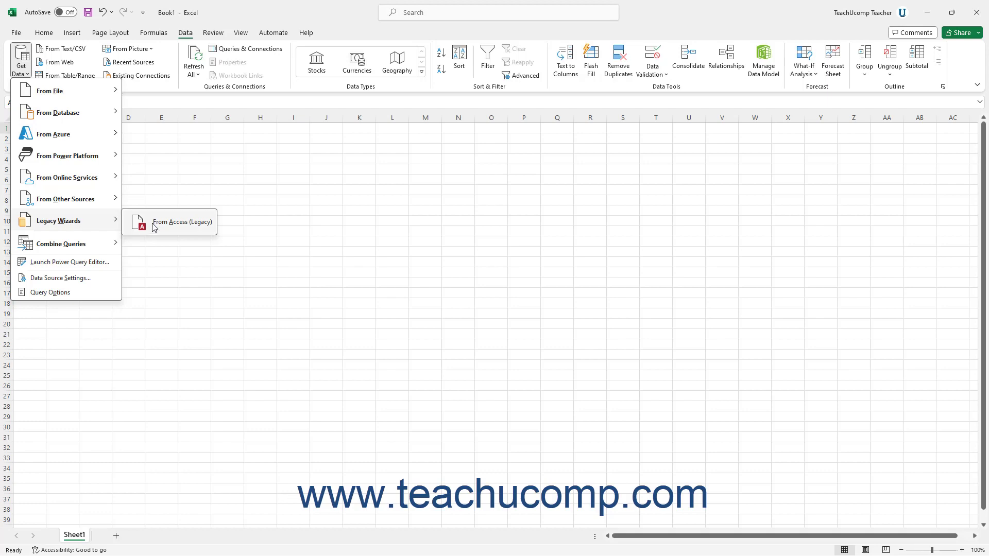
click(182, 221)
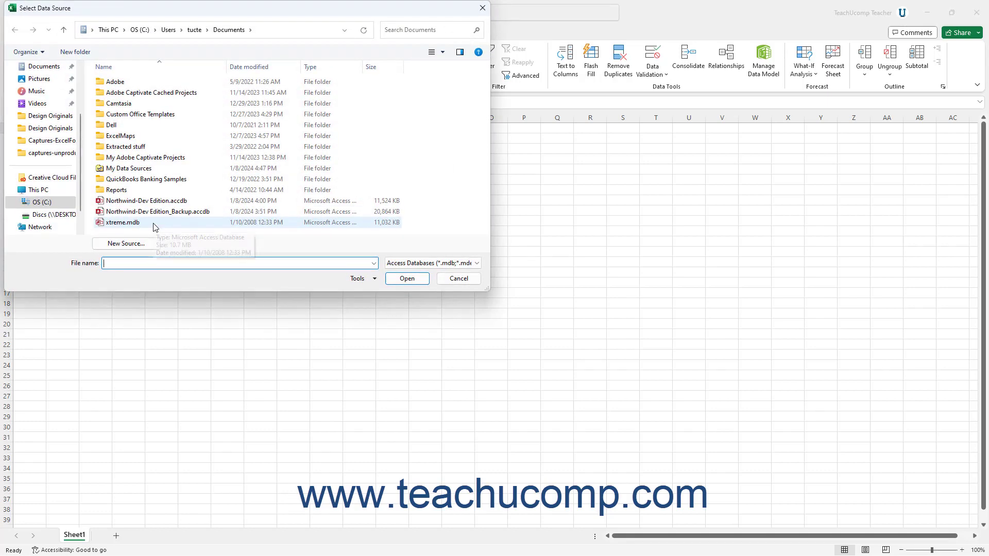
mouse_move(158, 211)
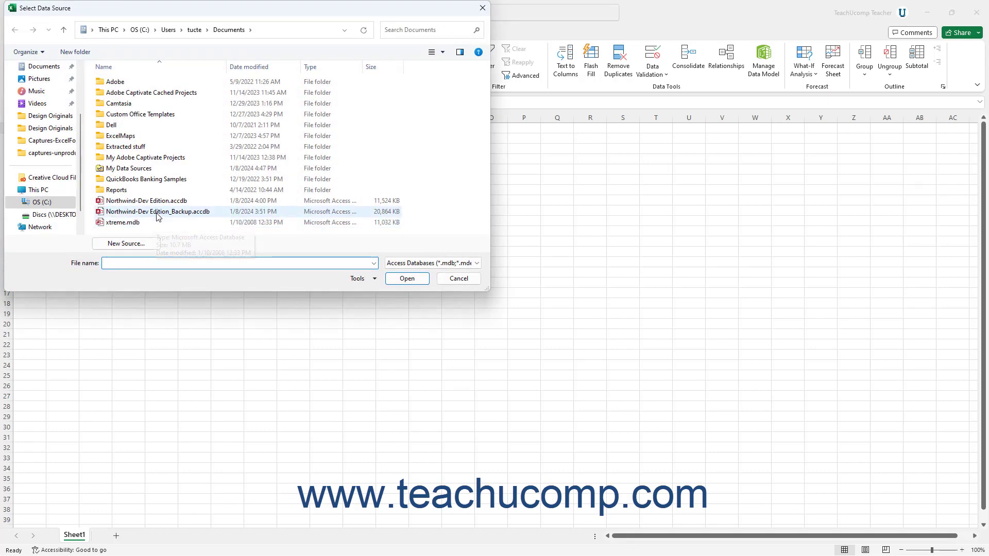
click(122, 223)
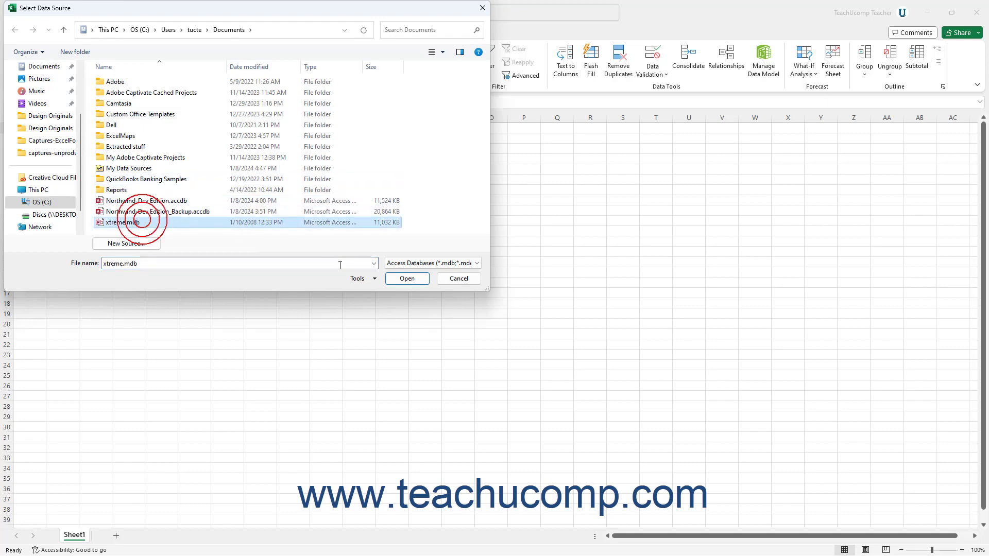
click(407, 278)
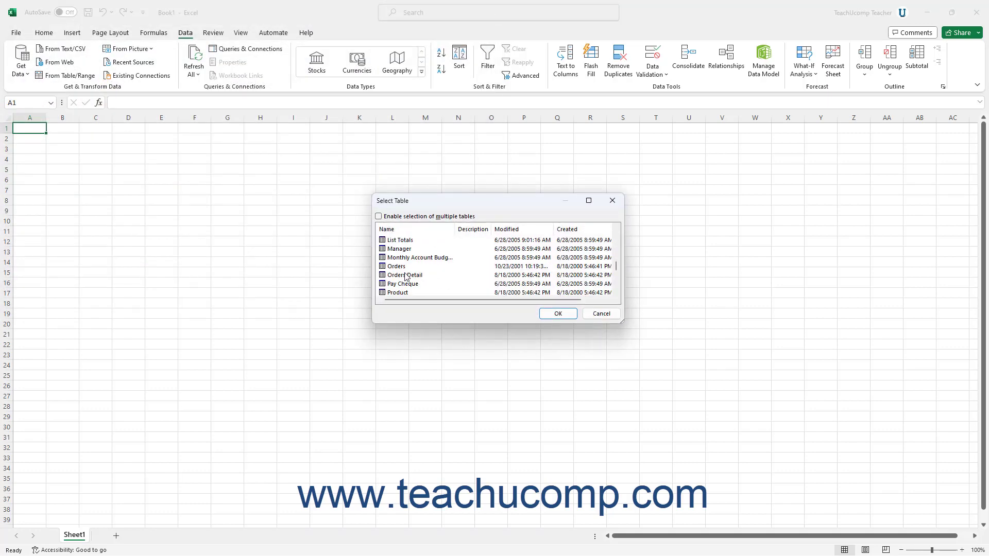
Import Orders and Orders Detail as a PivotTable Report at $A$1 of the existing worksheet
click(378, 215)
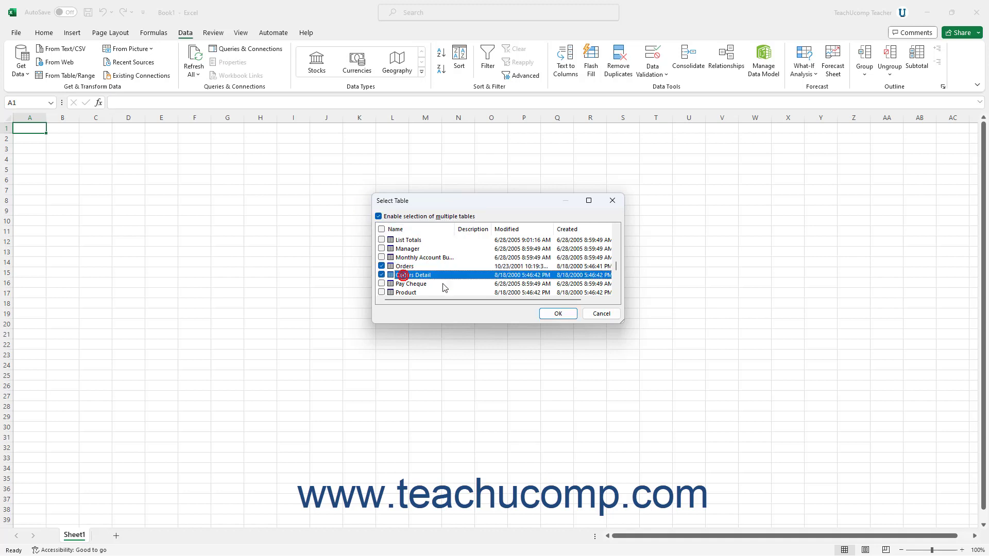
click(556, 313)
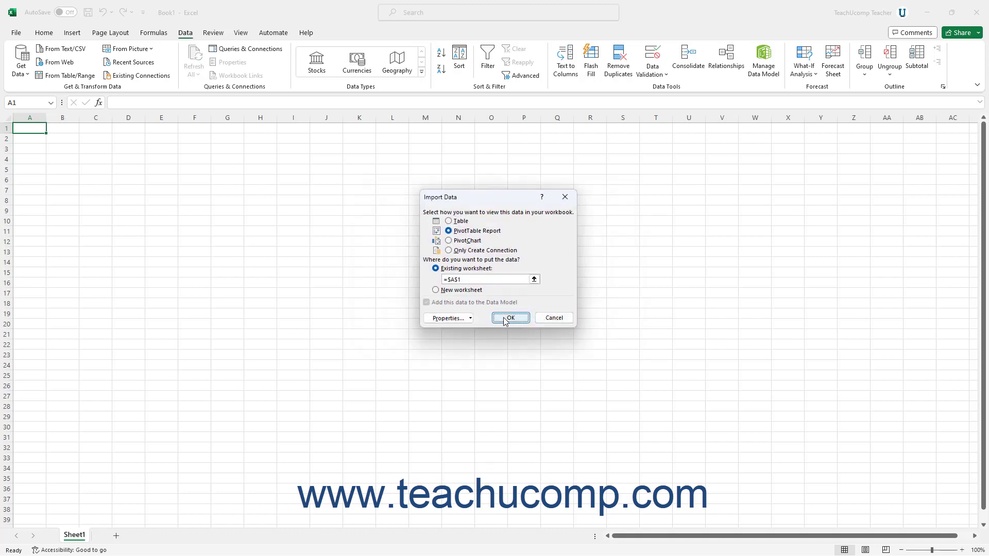
click(509, 317)
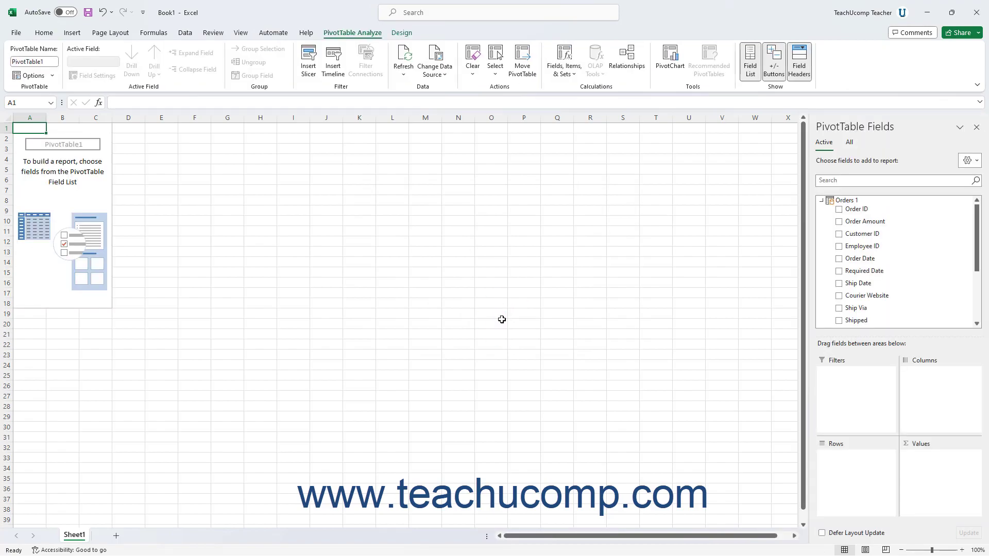